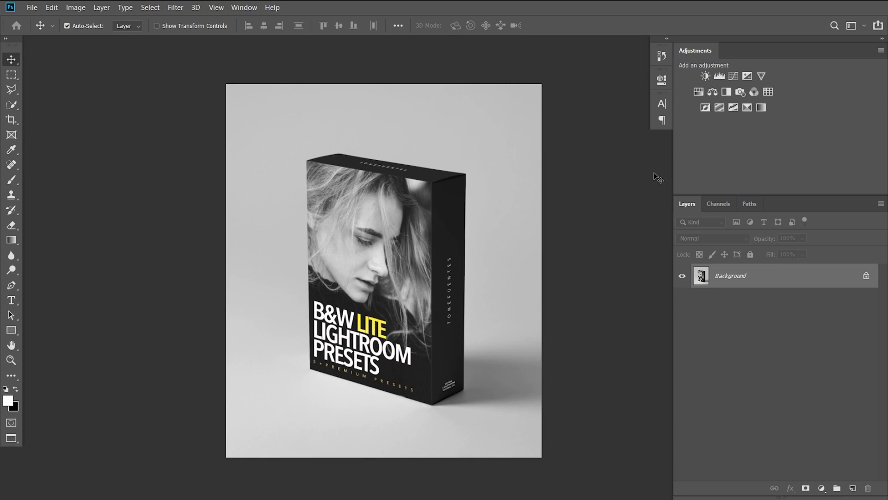
pyautogui.moveTo(606, 200)
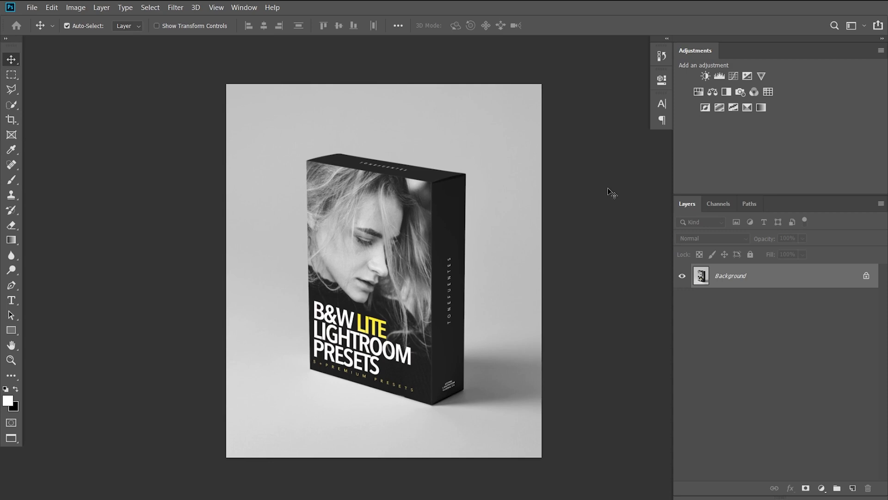
pyautogui.moveTo(532, 230)
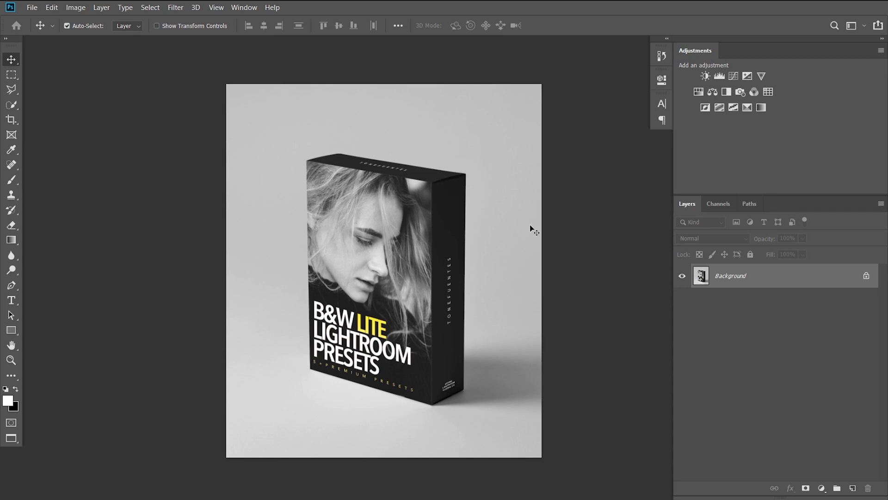
pyautogui.moveTo(351, 106)
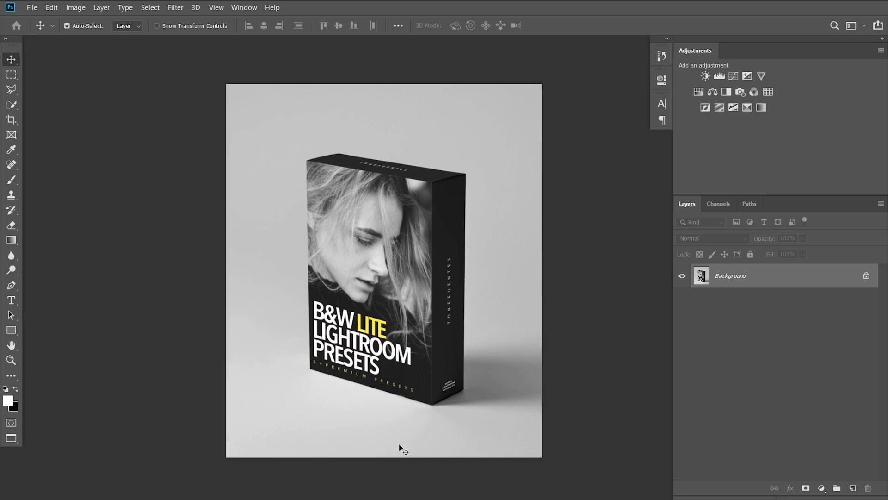
pyautogui.moveTo(11, 337)
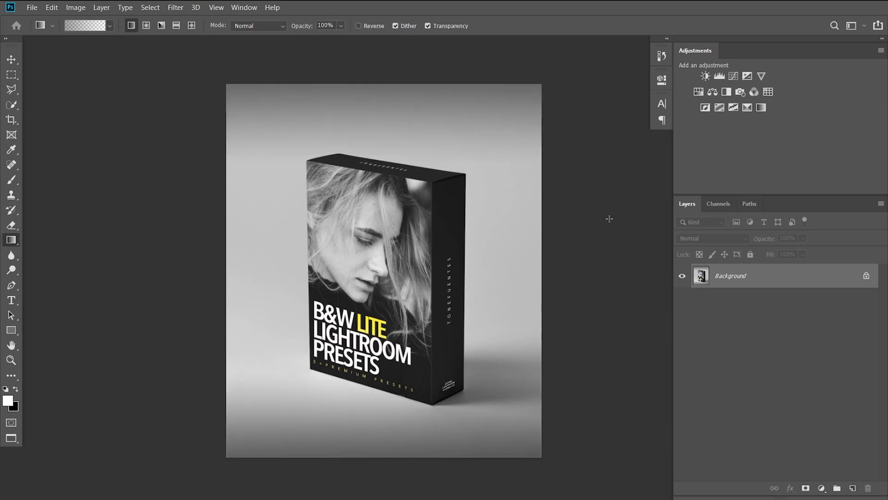
# Switch to the Type tool to add the 75% OFF lettering.
pyautogui.click(11, 300)
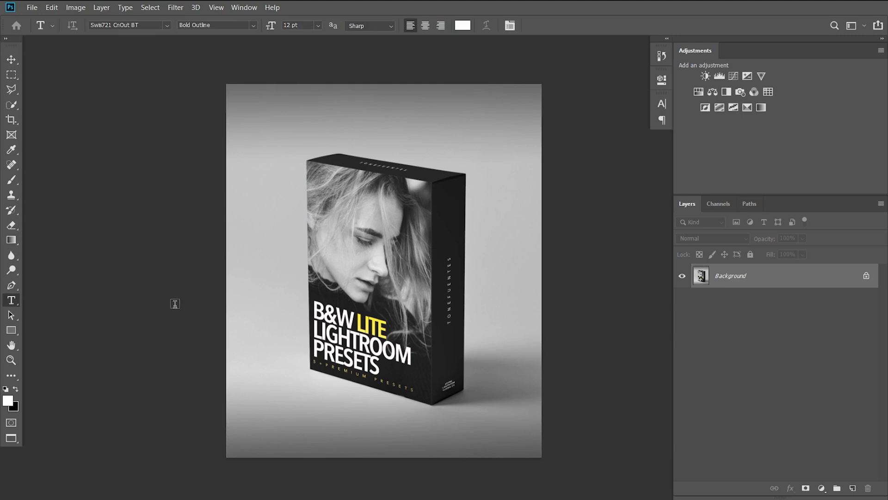
pyautogui.moveTo(216, 308)
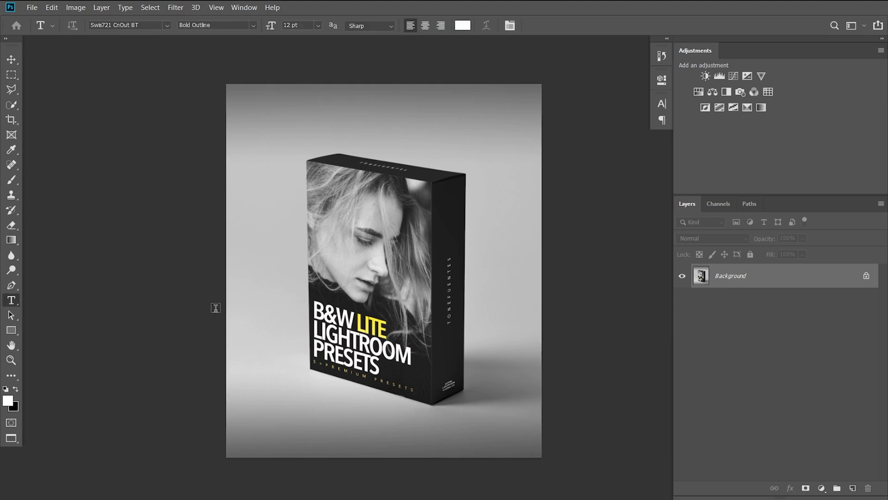
pyautogui.moveTo(167, 45)
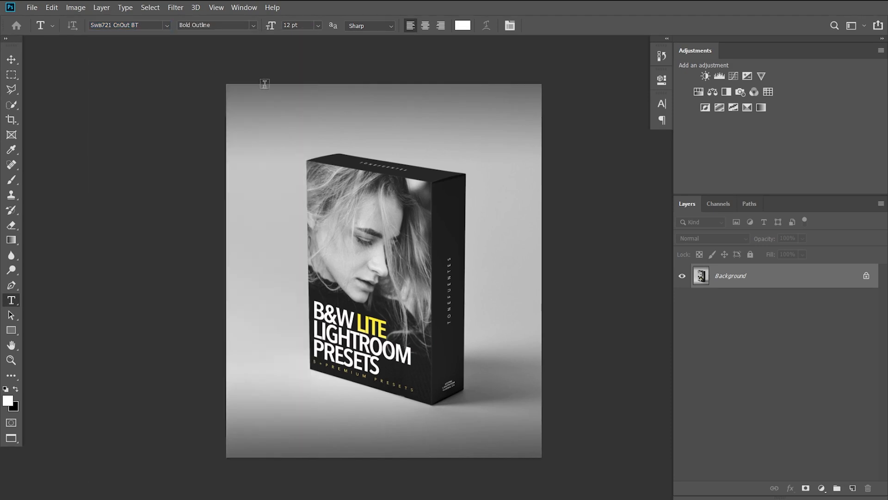
pyautogui.moveTo(377, 112)
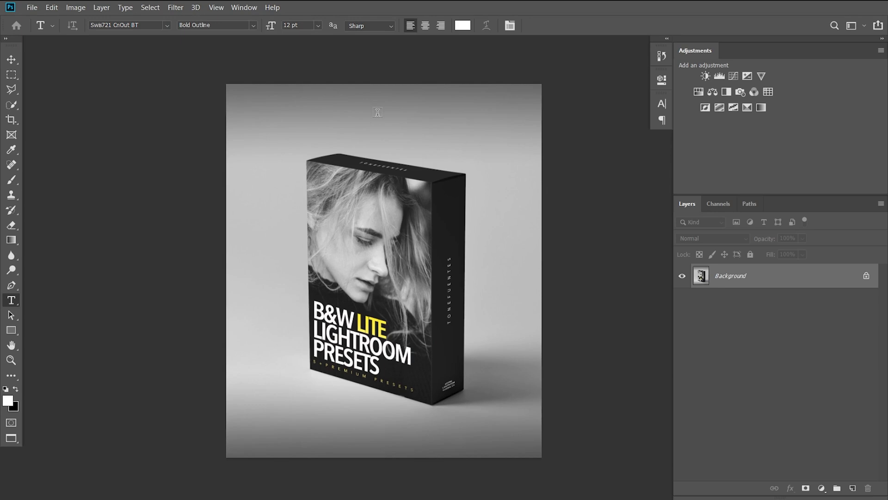
pyautogui.moveTo(327, 123)
pyautogui.write('75% OFF')
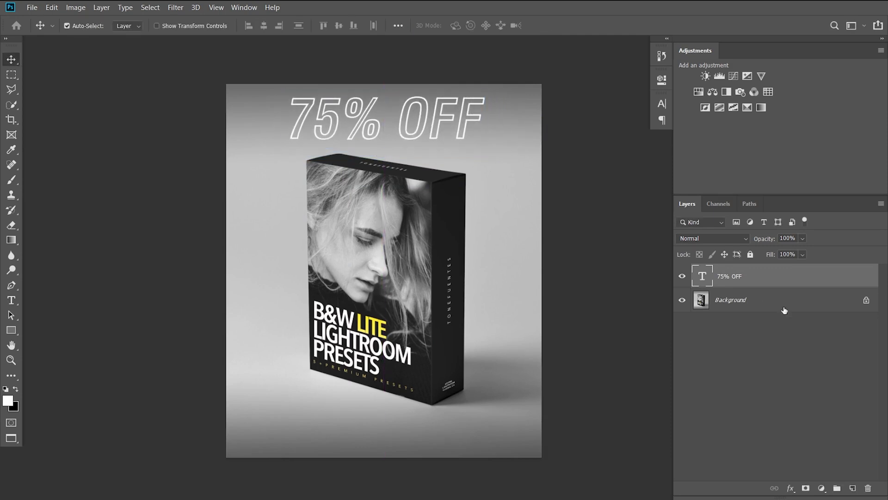
pyautogui.moveTo(772, 283)
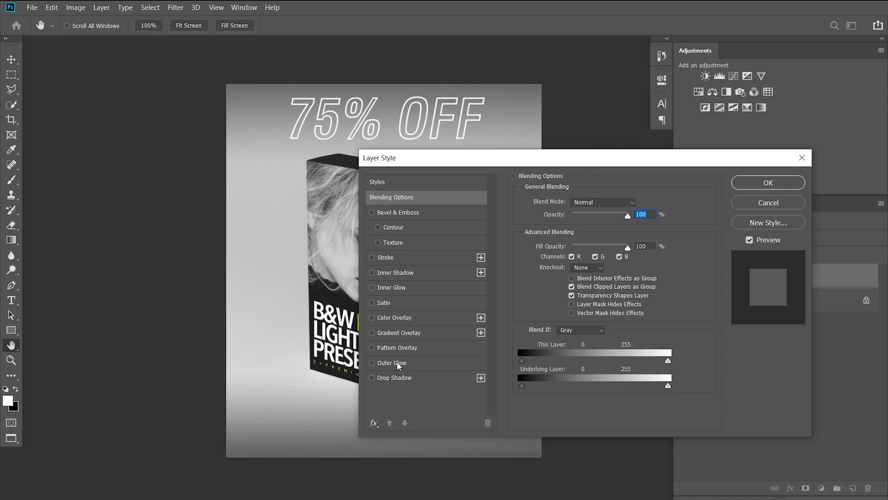
# Enable Outer Glow with Linear Dodge (Add) blending and a yellow glow colour.
pyautogui.click(371, 362)
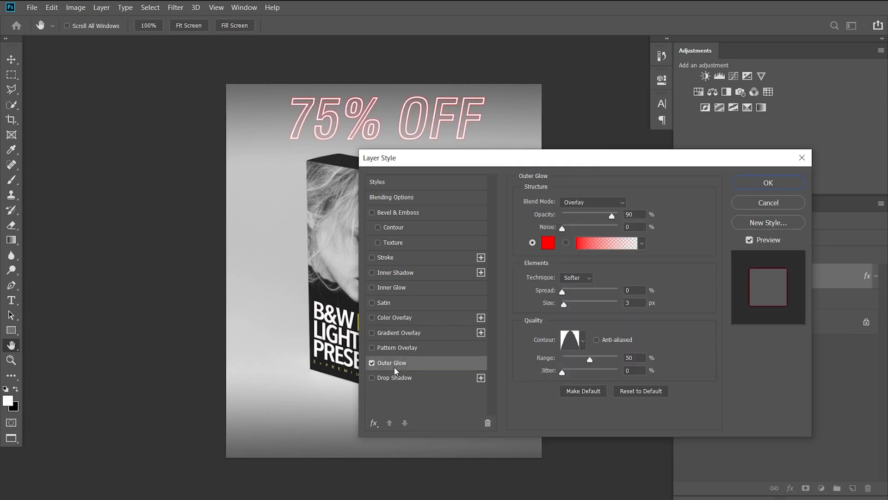
pyautogui.moveTo(612, 215)
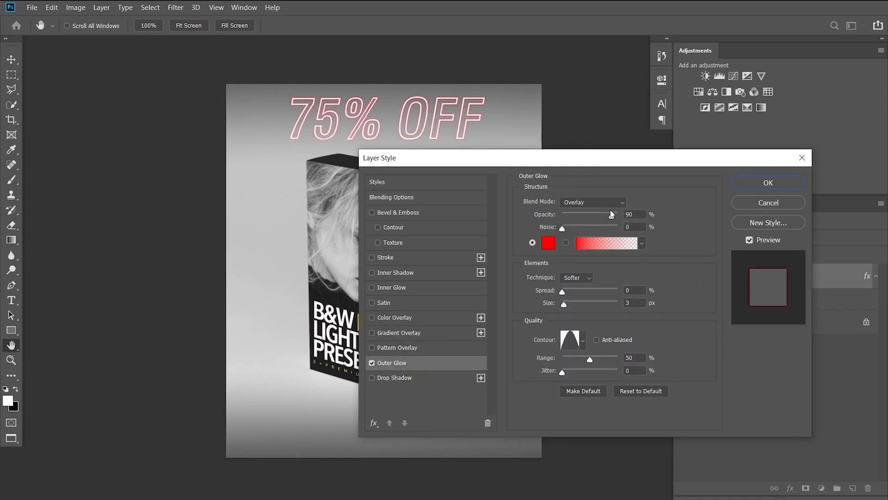
pyautogui.click(592, 201)
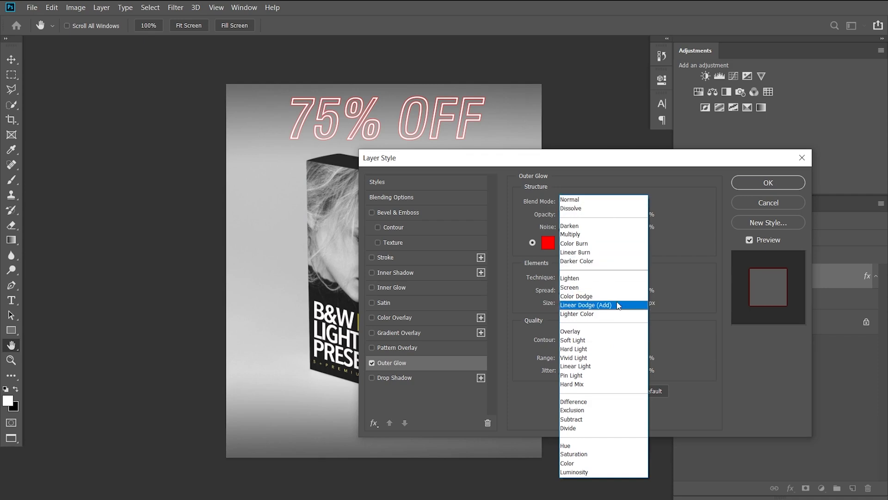
pyautogui.click(585, 305)
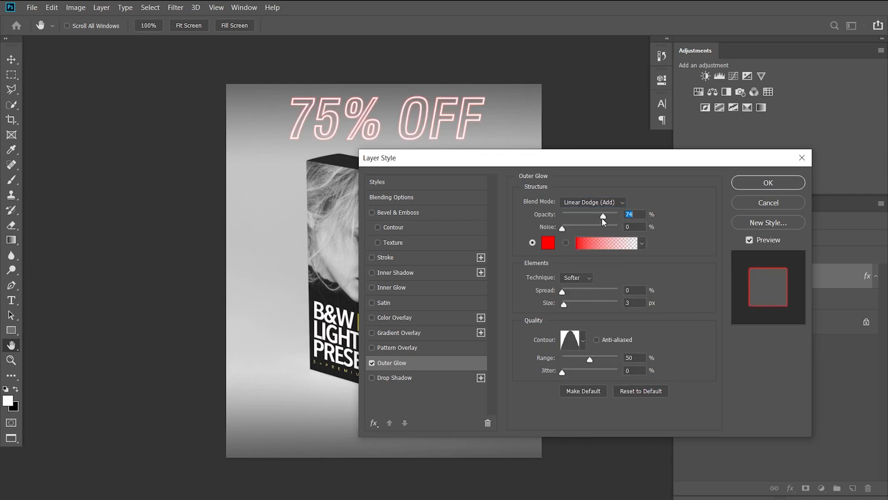
pyautogui.click(547, 243)
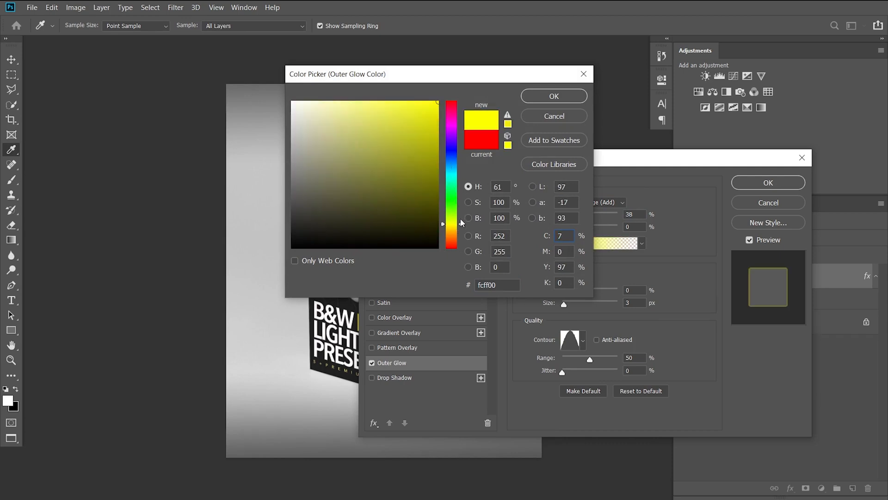
pyautogui.click(553, 95)
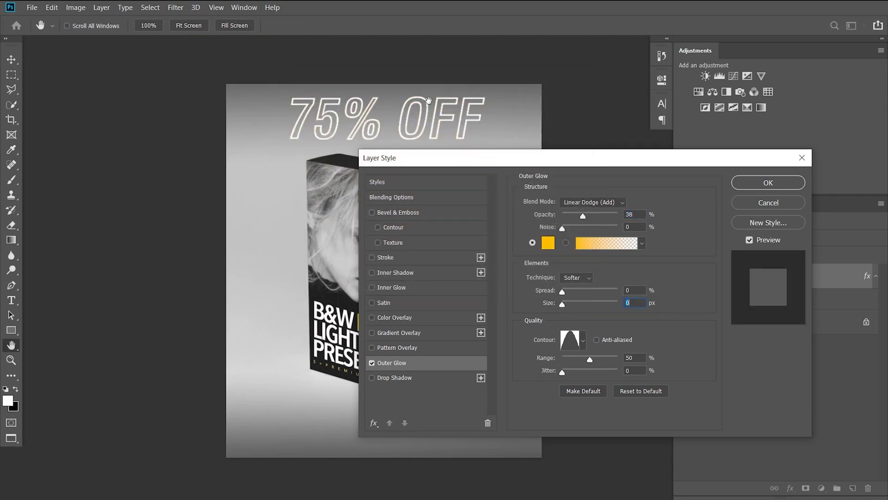
pyautogui.moveTo(398, 92)
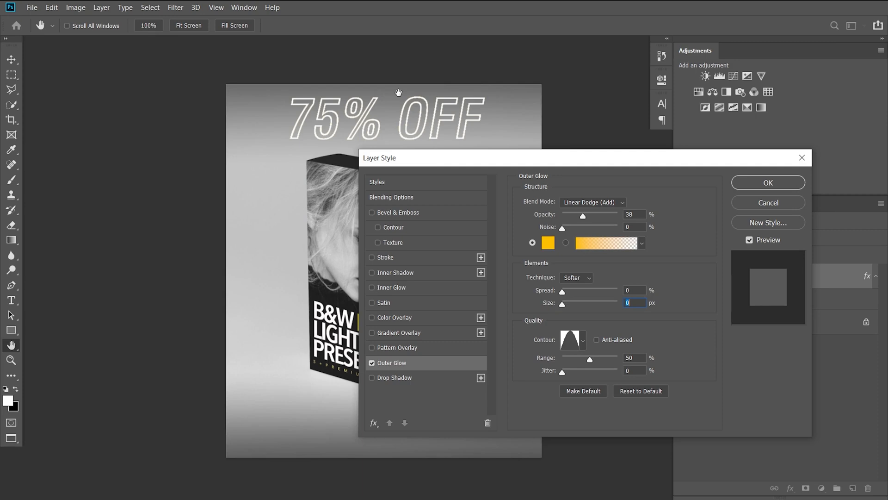
pyautogui.moveTo(565, 310)
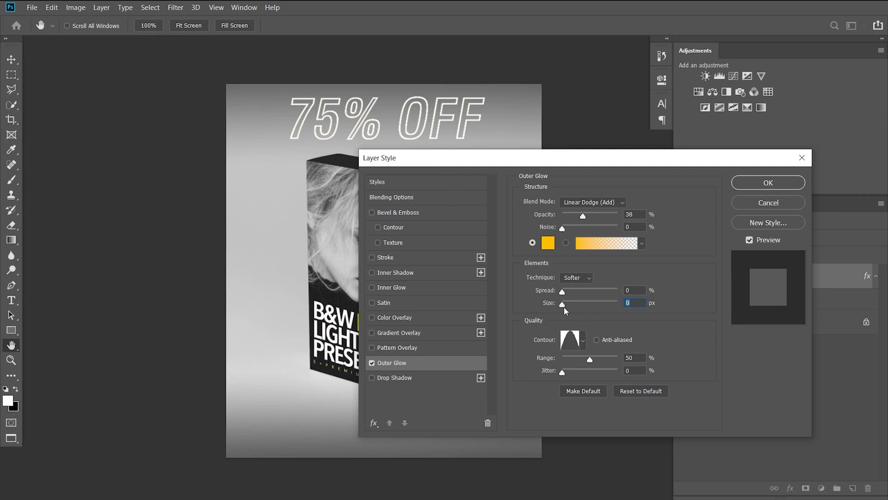
pyautogui.moveTo(563, 309)
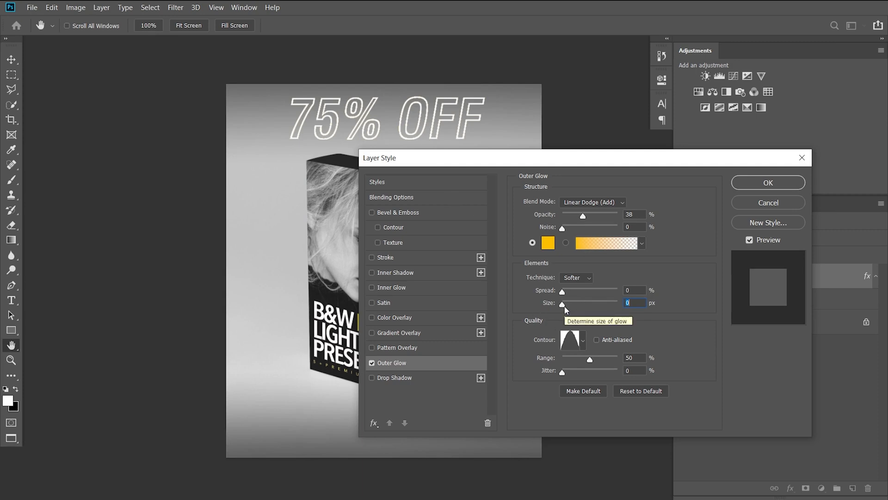
pyautogui.moveTo(563, 306)
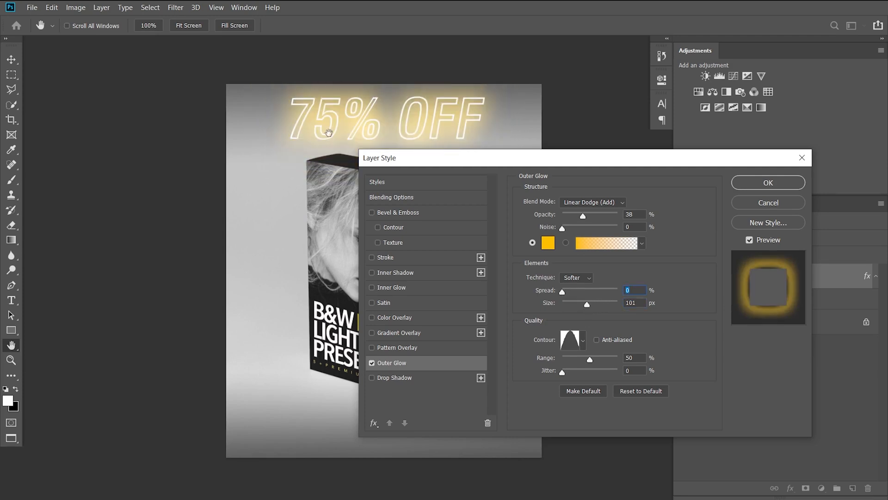
pyautogui.moveTo(649, 320)
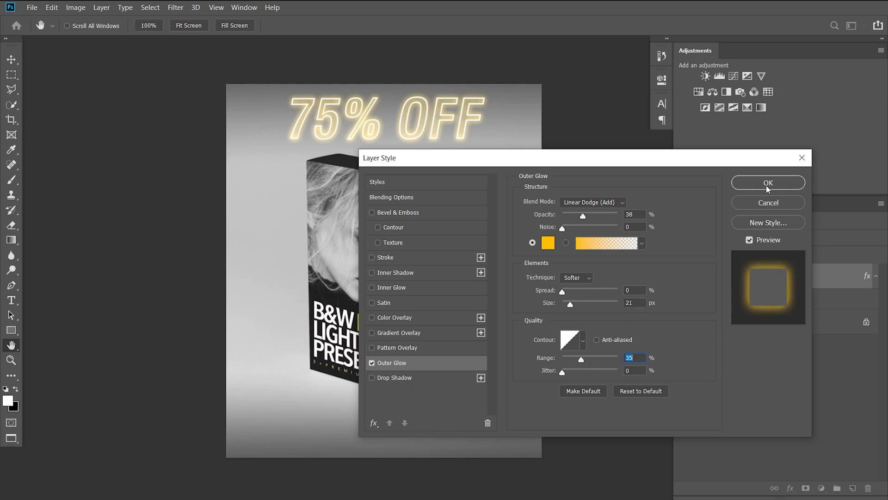
# Apply the yellow Outer Glow (Size 21 px, Range 35%) to 75% OFF.
pyautogui.click(768, 182)
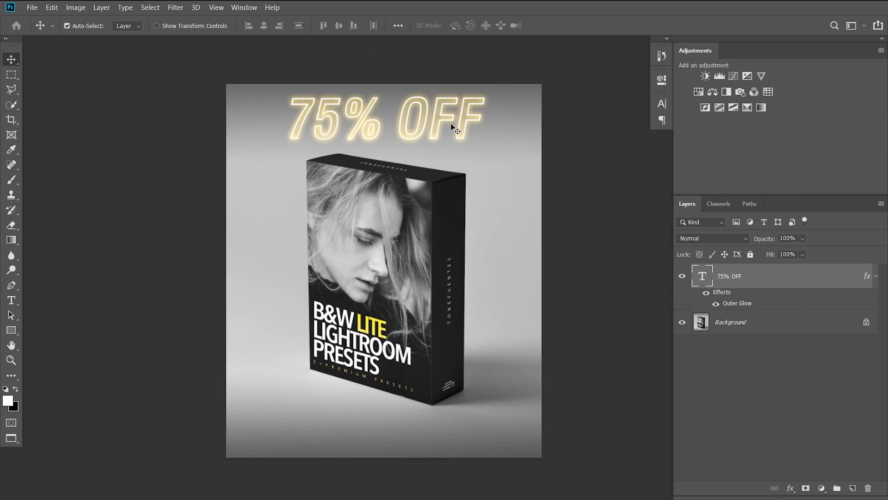
pyautogui.moveTo(474, 185)
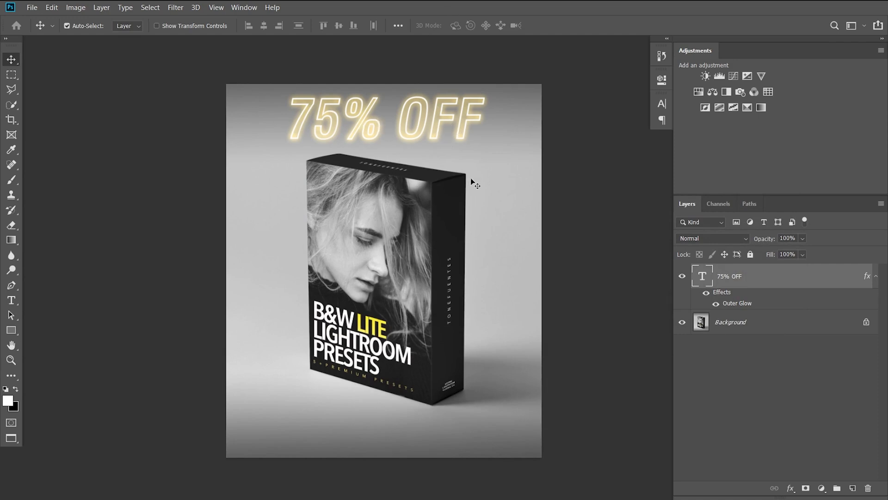
pyautogui.moveTo(466, 137)
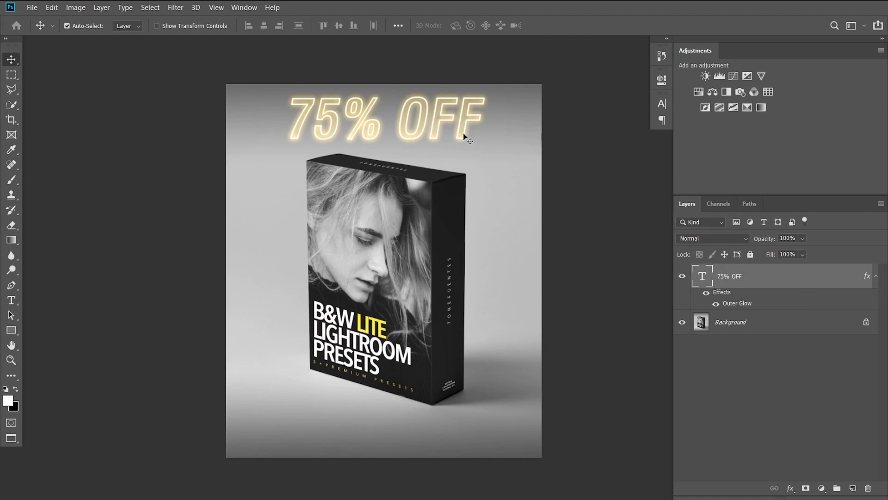
pyautogui.moveTo(463, 143)
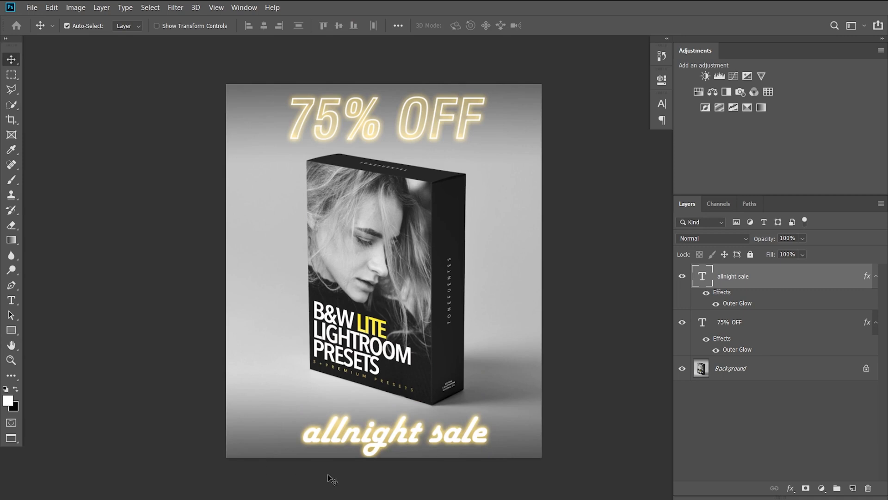
pyautogui.moveTo(332, 398)
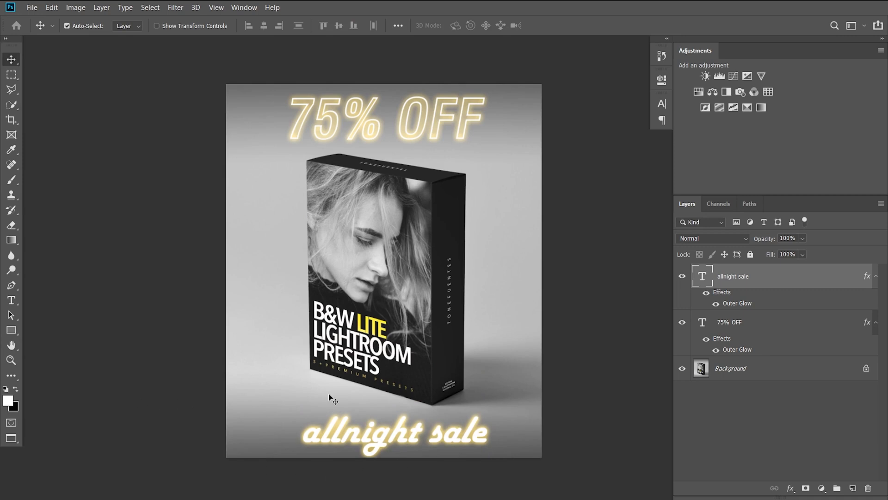
# Edit and commit the allnight sale text, then reopen its layer style.
pyautogui.click(11, 300)
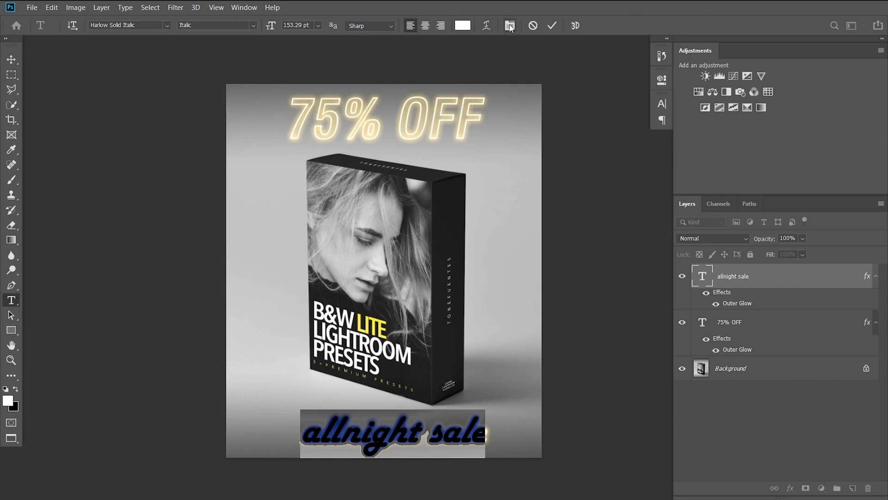
pyautogui.click(509, 25)
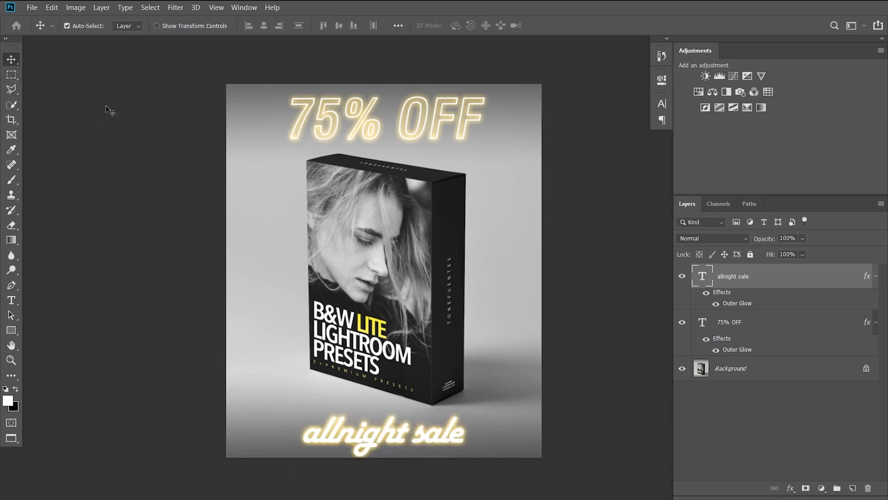
pyautogui.doubleClick(736, 303)
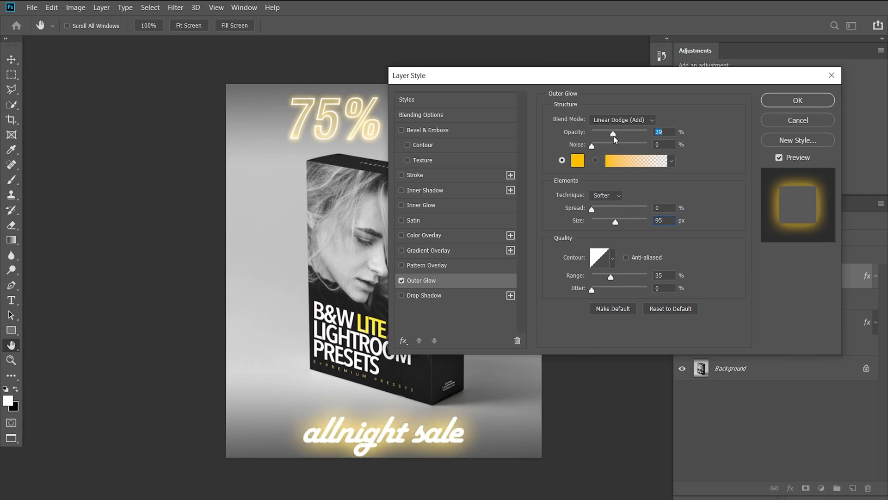
# Apply the 39% opacity, 95 px glow and reopen the layer style.
pyautogui.click(796, 100)
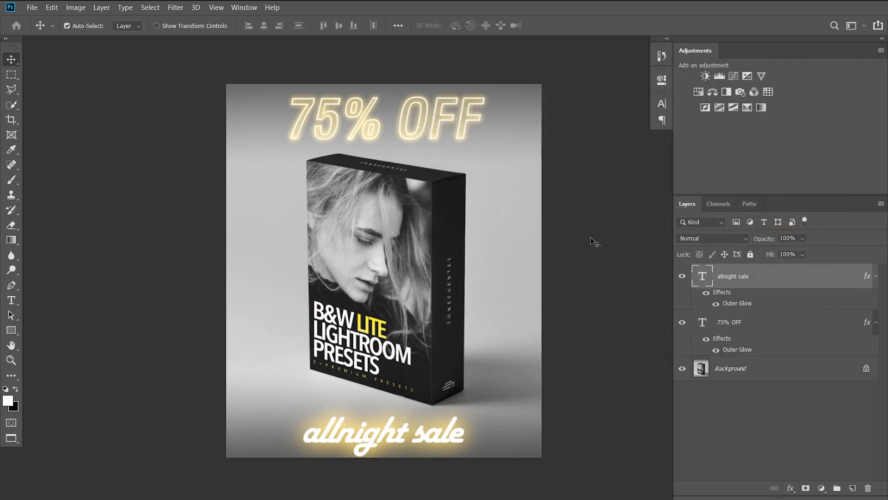
pyautogui.moveTo(561, 350)
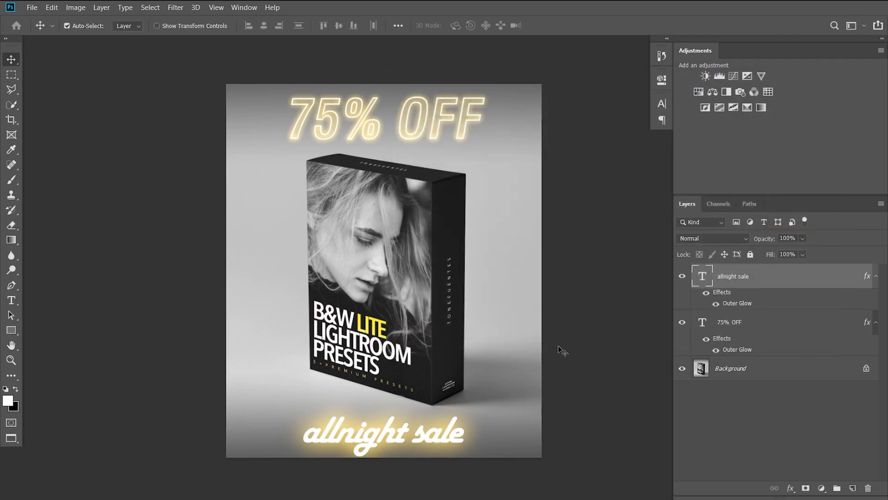
pyautogui.moveTo(423, 477)
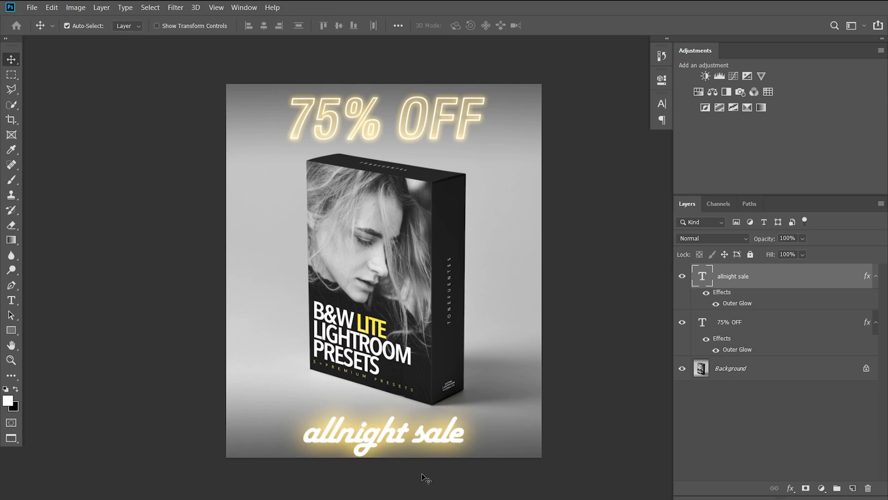
pyautogui.doubleClick(732, 276)
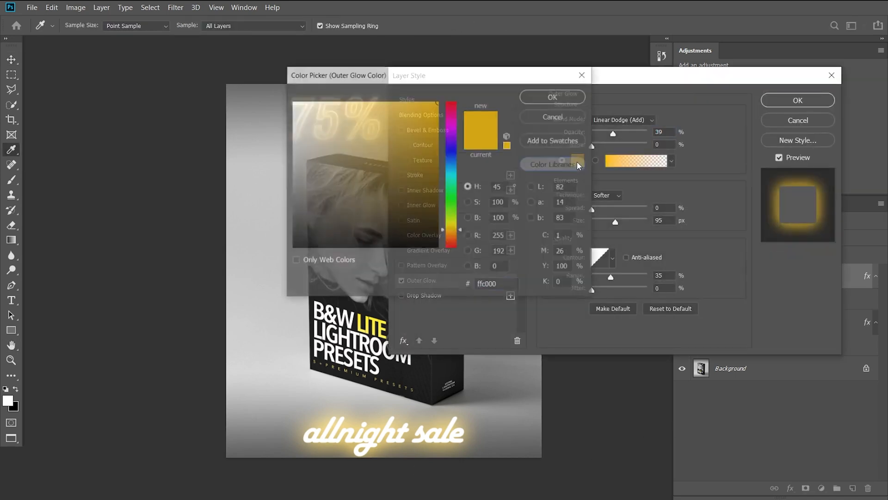
# Replace the glow colour with an aqua hex value and apply it.
pyautogui.tripleClick(488, 283)
pyautogui.write('00d2ff')
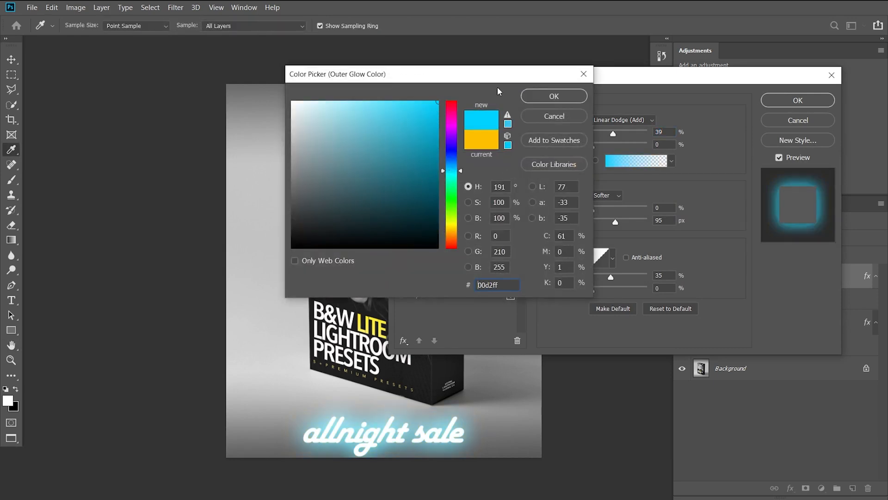
pyautogui.click(553, 96)
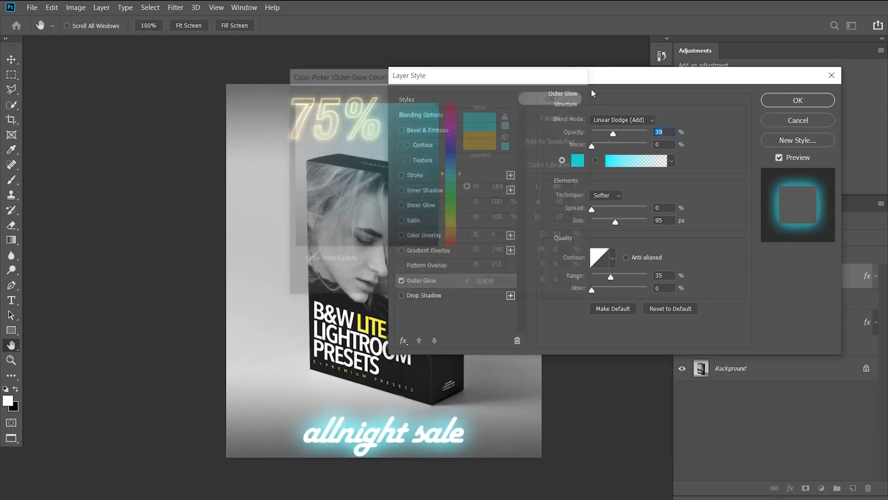
pyautogui.click(796, 99)
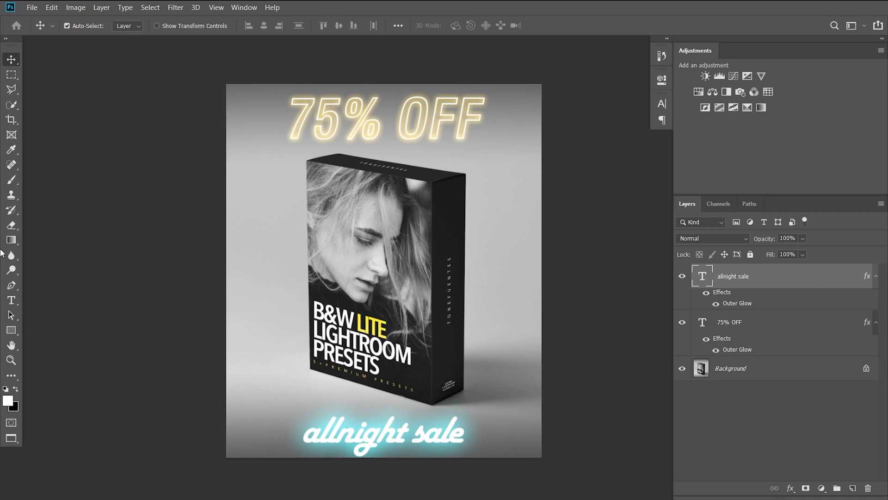
pyautogui.moveTo(387, 379)
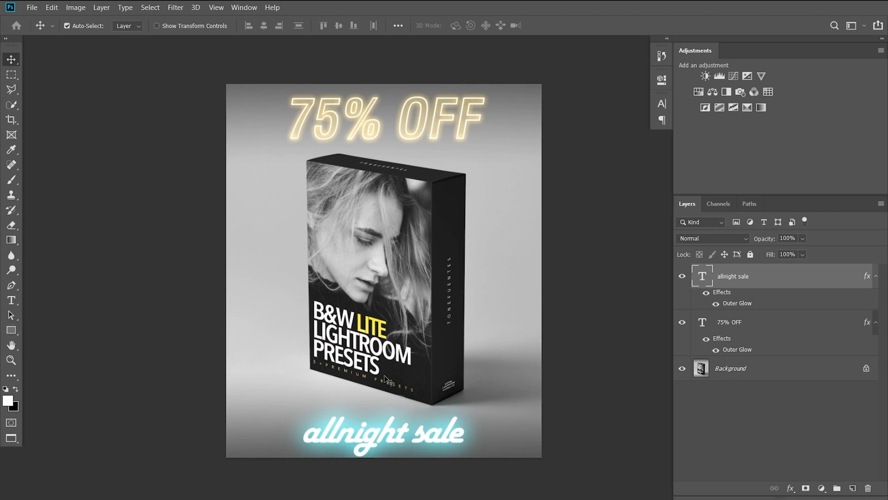